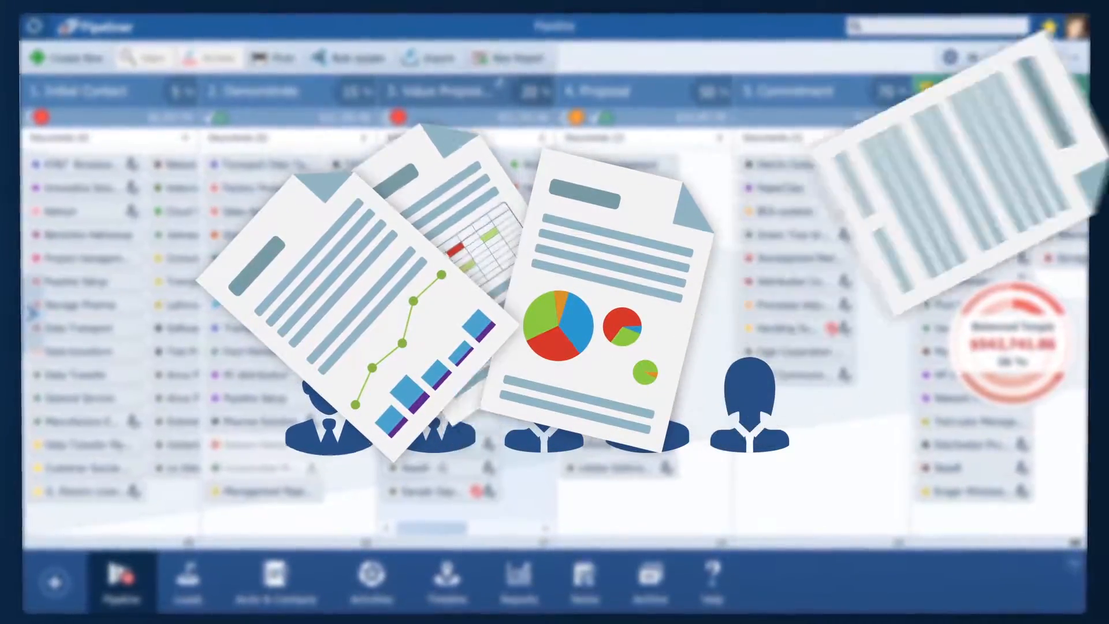
# Save the whole pipeline as a standard report named 'Pipeline overall August'.
pyautogui.click(521, 54)
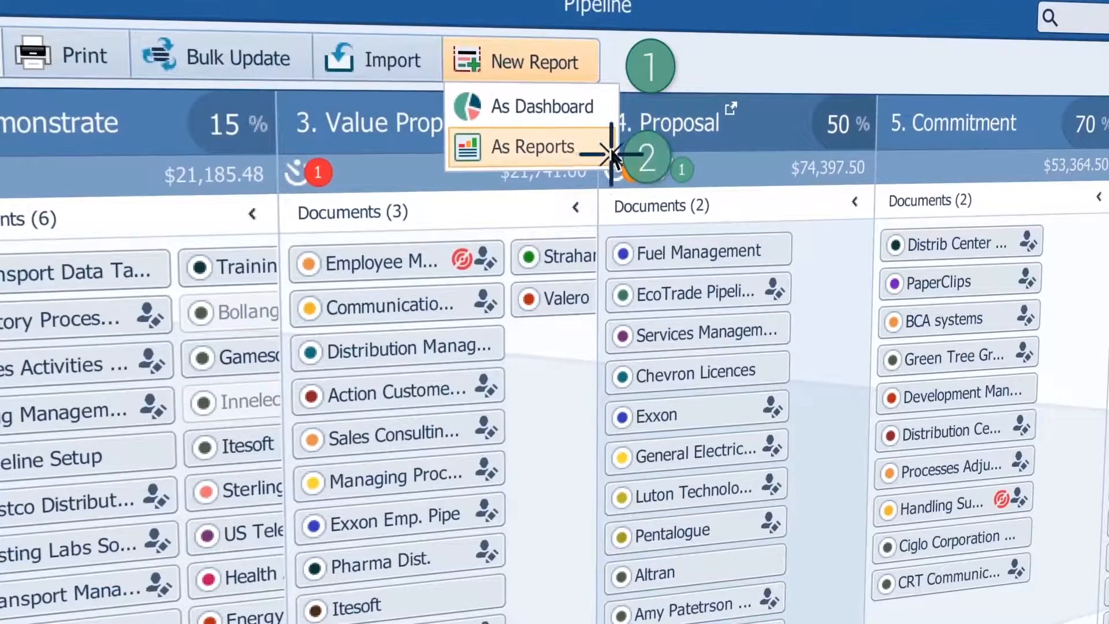
pyautogui.click(531, 146)
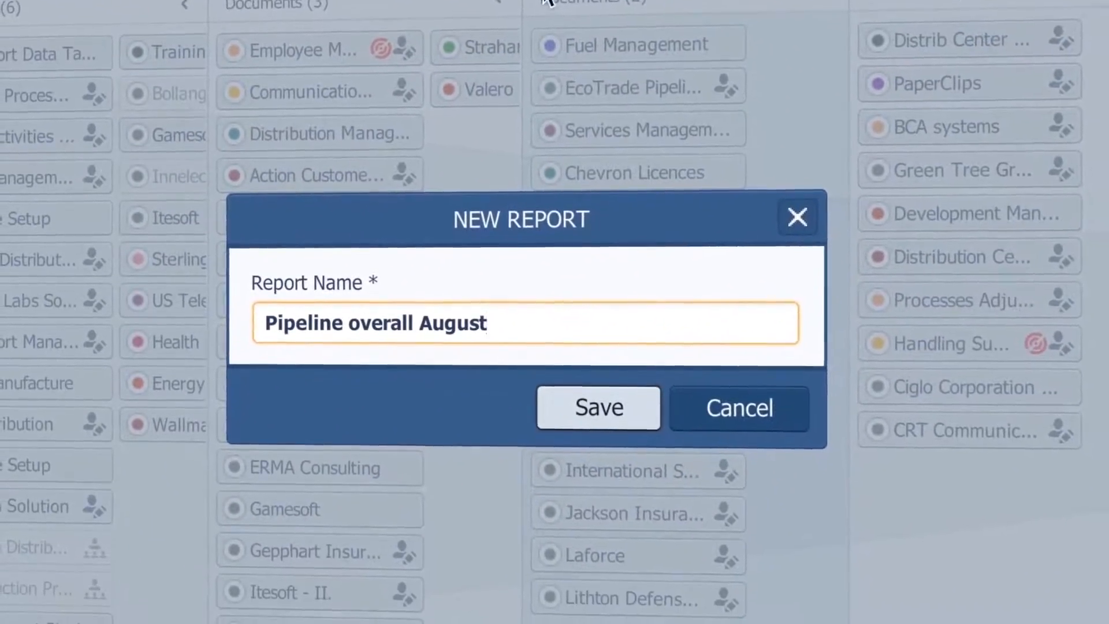
pyautogui.click(597, 408)
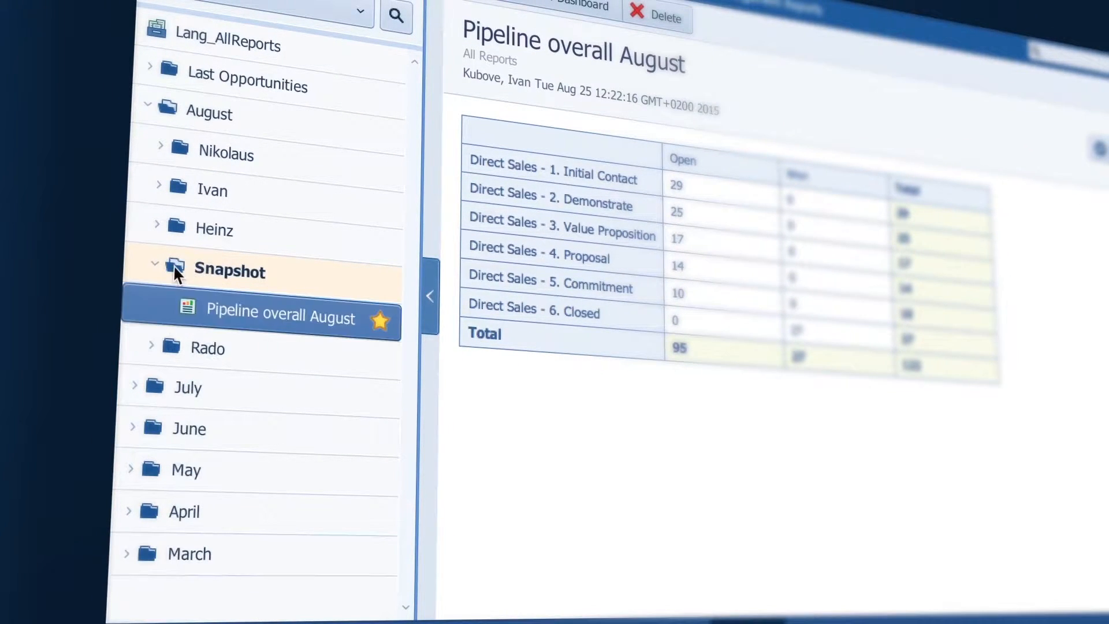
# Filter the pipeline to the '6. Closed' sales step only.
pyautogui.click(236, 543)
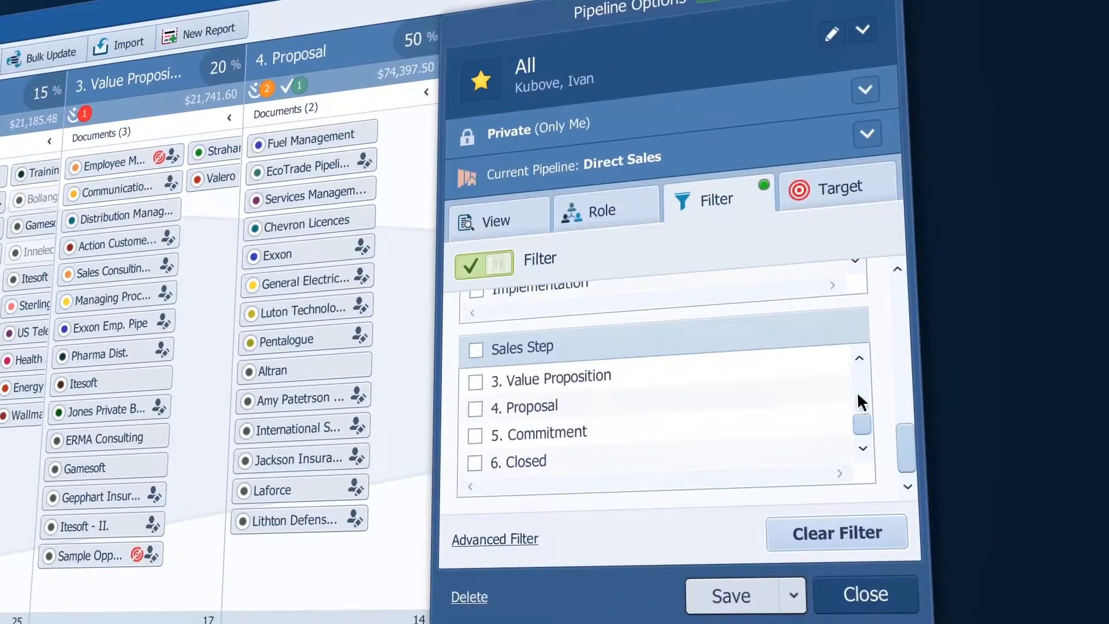
pyautogui.click(475, 461)
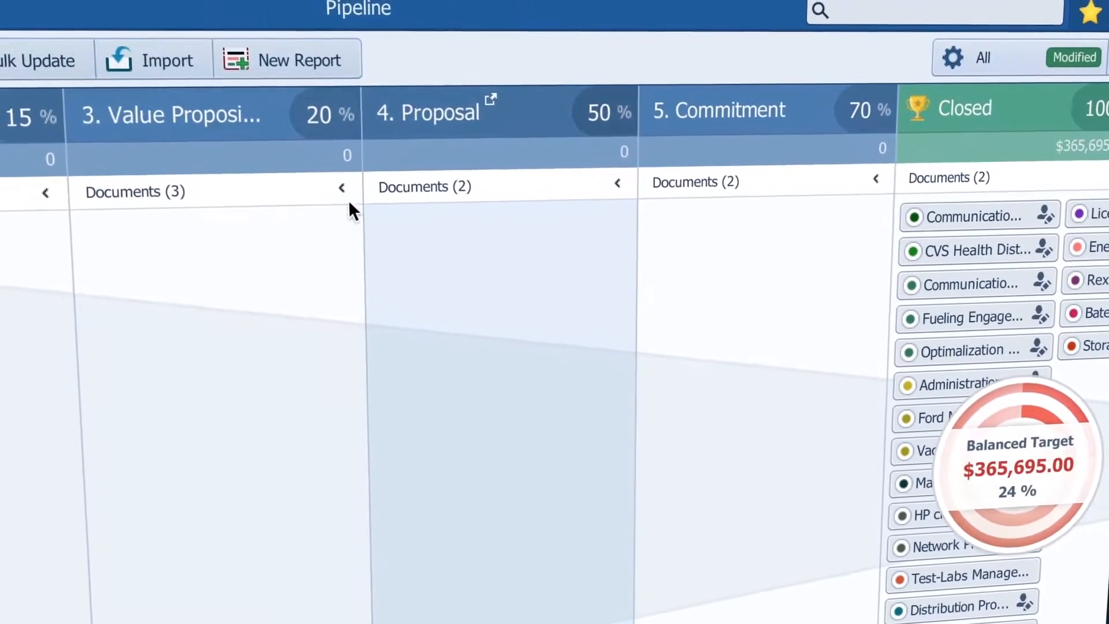
# Save the filtered view as a standard report named 'August Closed'.
pyautogui.click(298, 59)
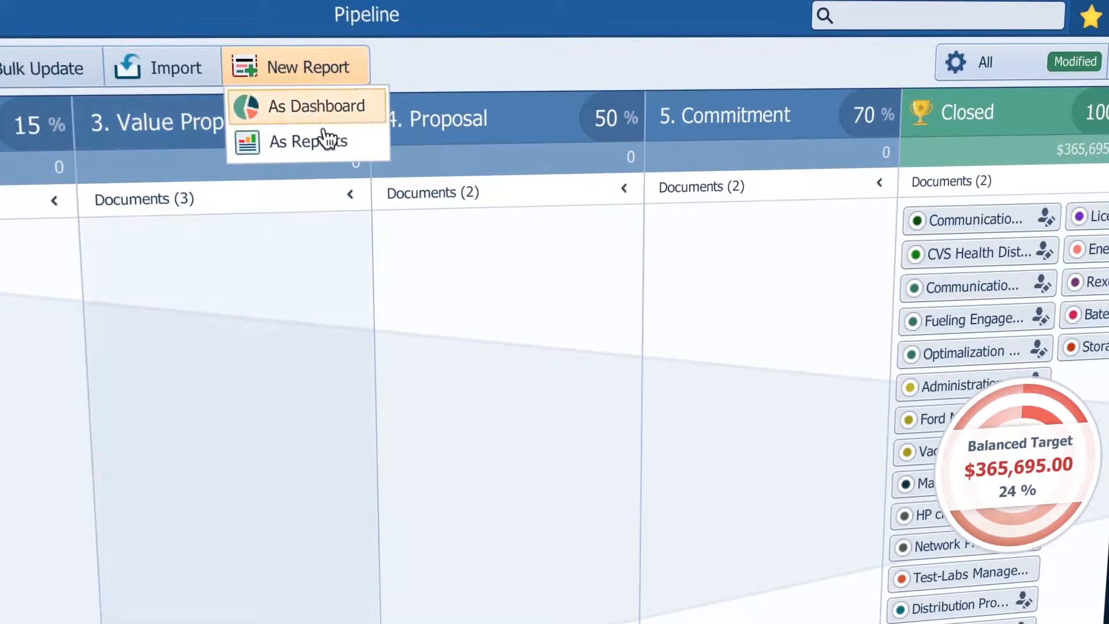
pyautogui.click(308, 141)
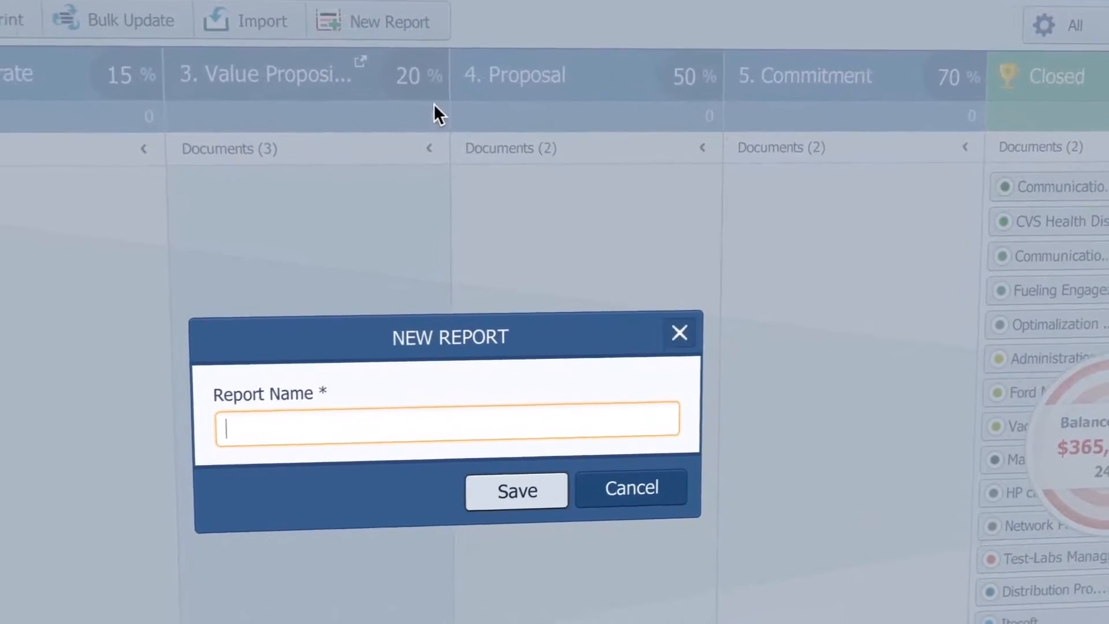
pyautogui.write('August Closed')
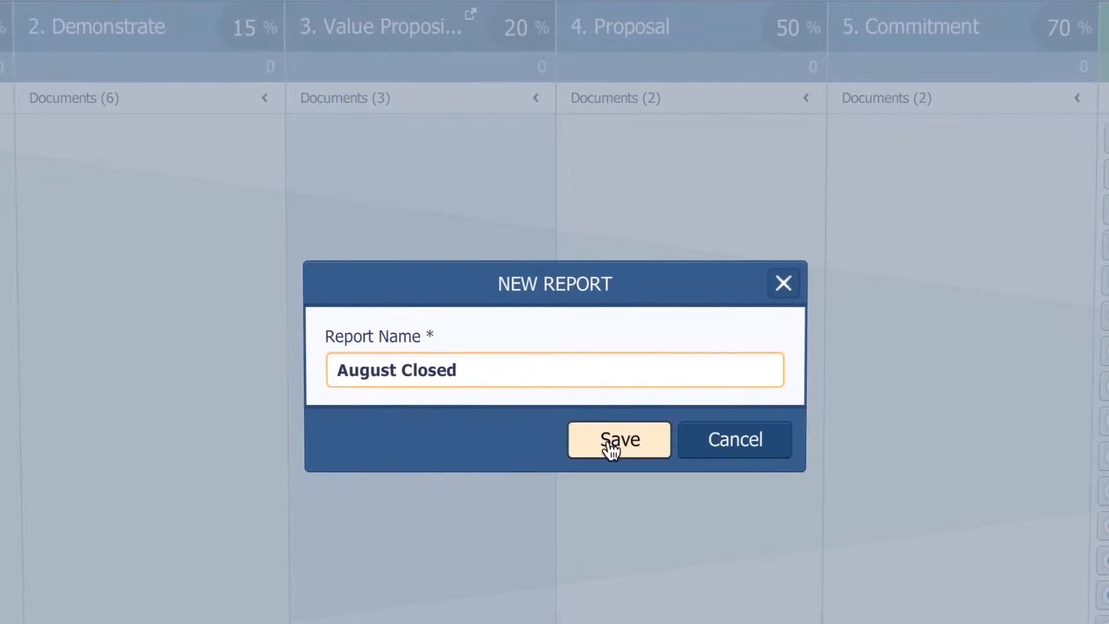
pyautogui.click(618, 439)
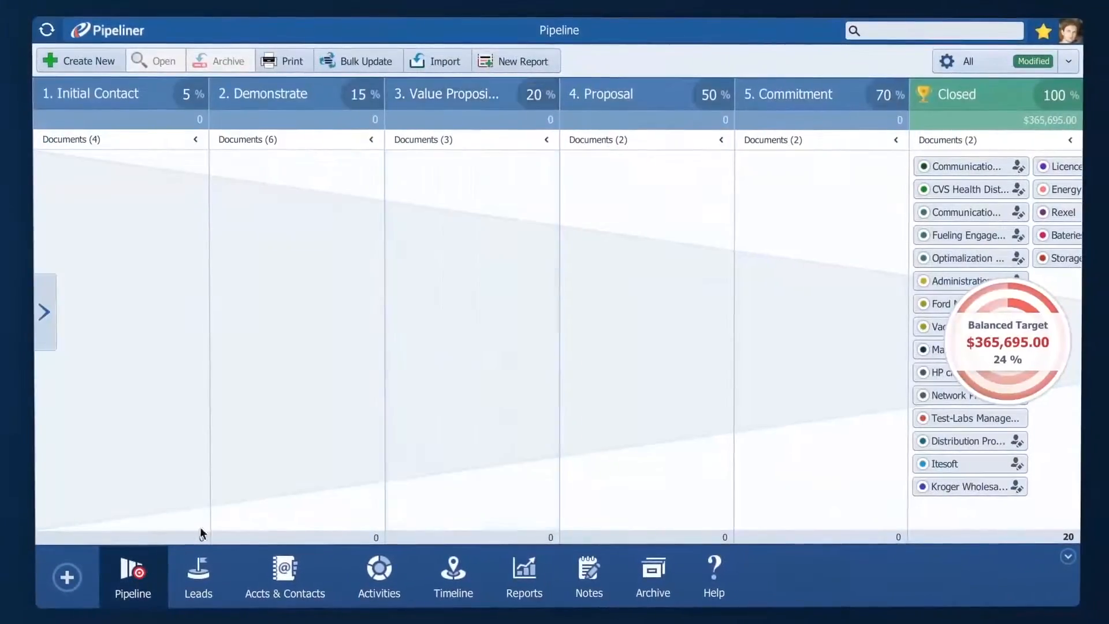
# Switch the pipeline to the Rado Personal profile.
pyautogui.click(1068, 62)
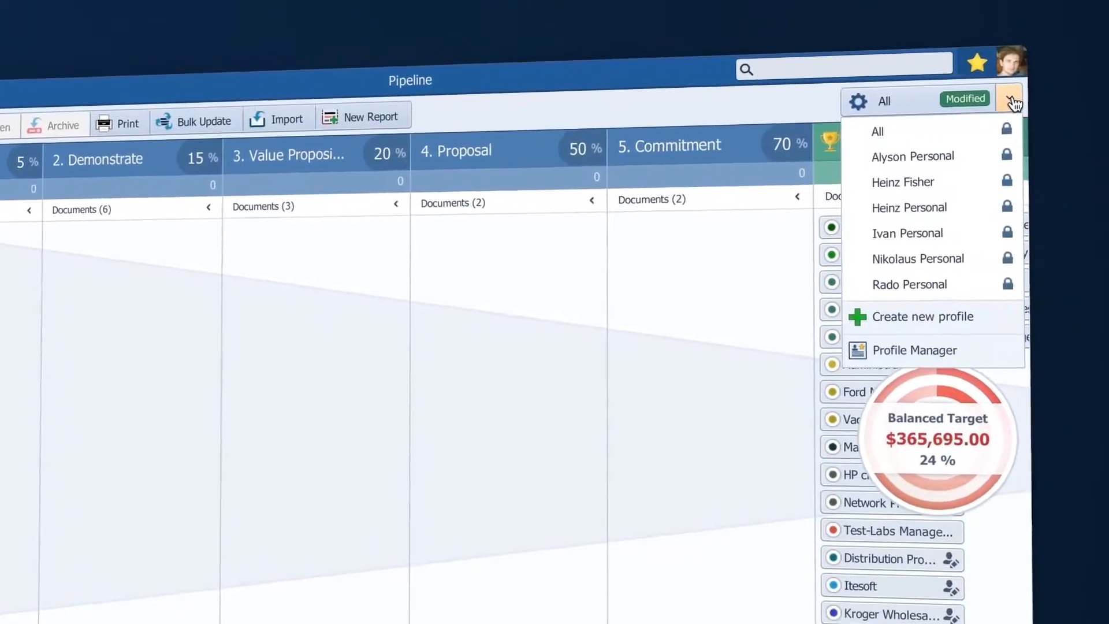
pyautogui.click(909, 284)
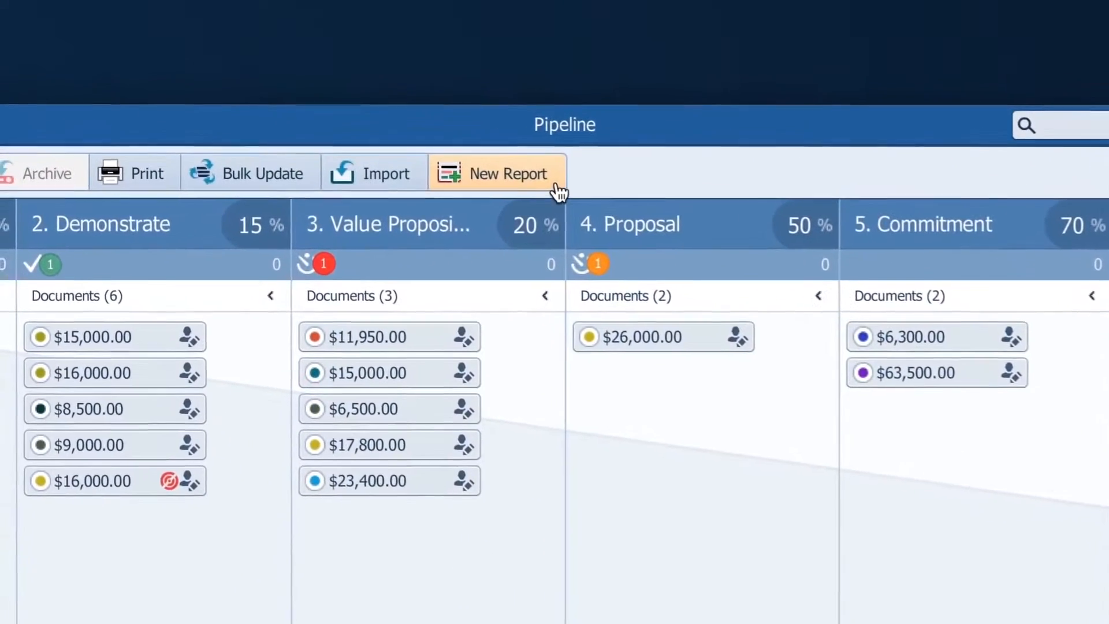
# Save Rado's opportunities as the 'Rado opportunities August' report and return to the pipeline board.
pyautogui.click(511, 173)
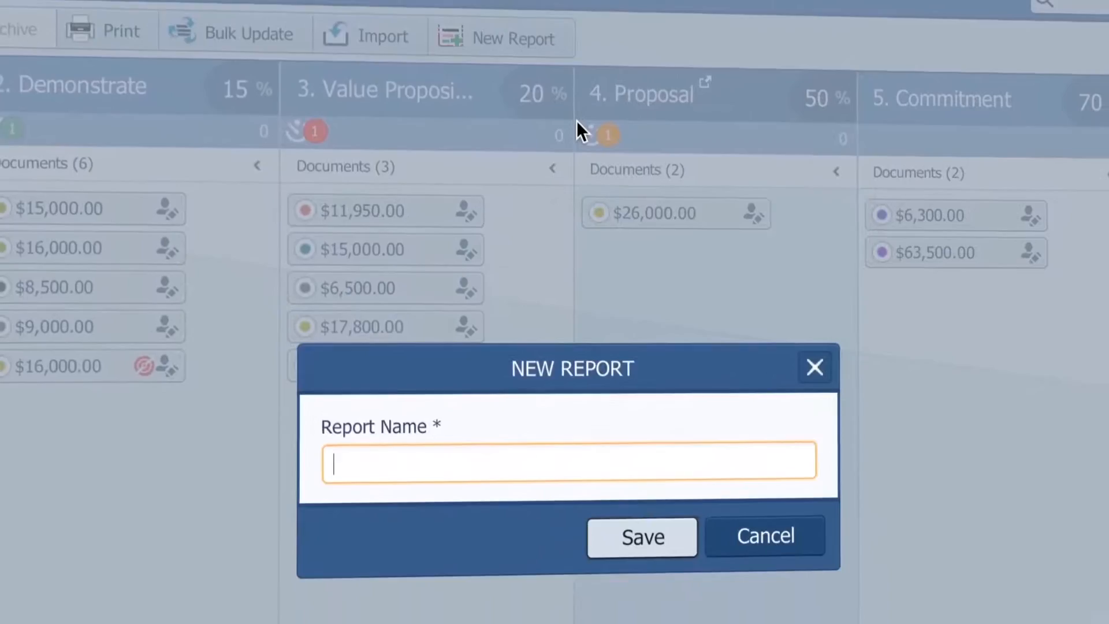
pyautogui.write('Rado opportuniti')
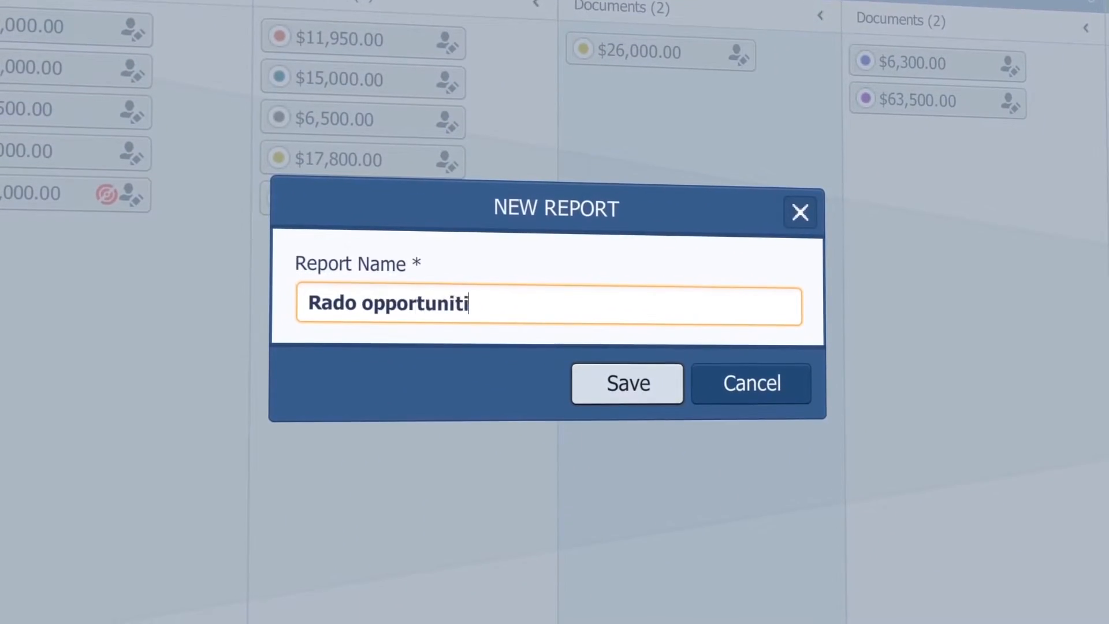
pyautogui.click(625, 382)
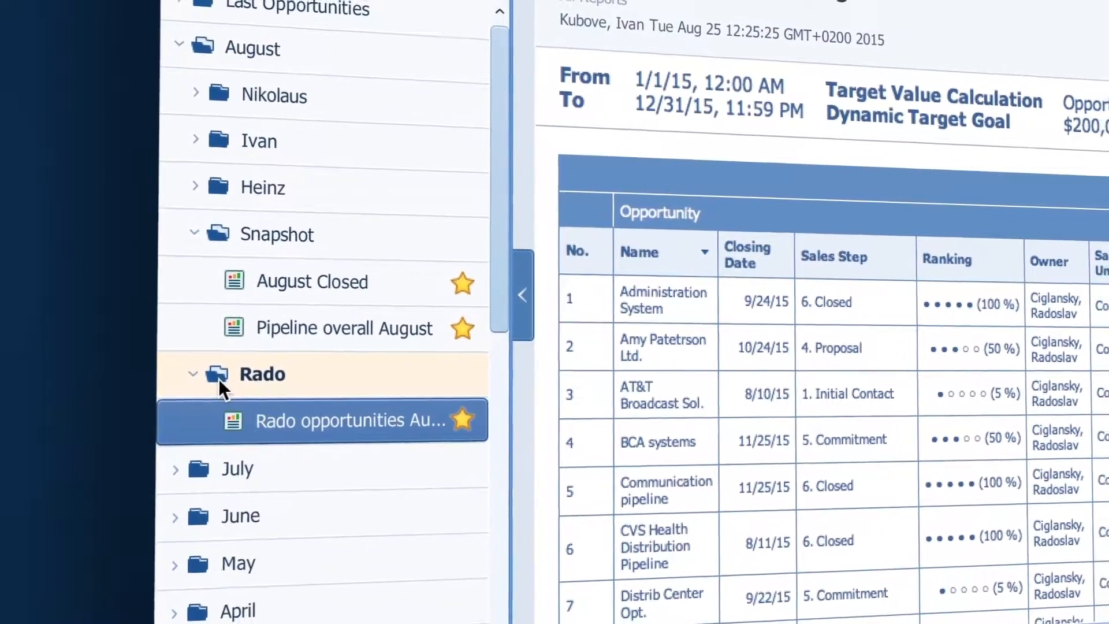
pyautogui.click(147, 566)
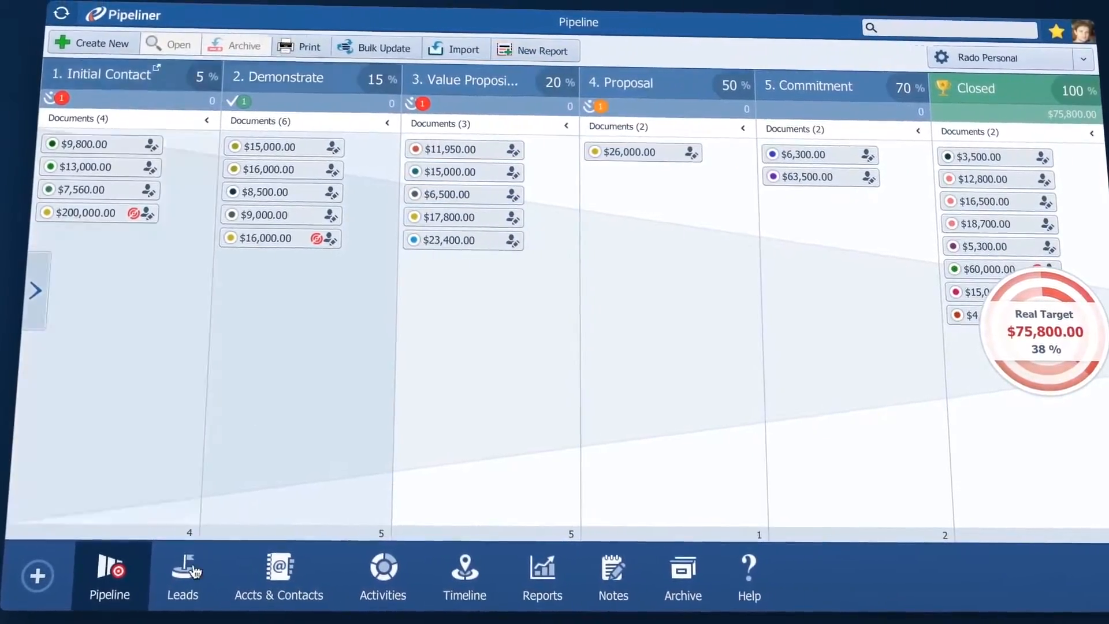
# Reopen the Rado opportunities August report listing ranking, owner, values and won/open status.
pyautogui.click(182, 575)
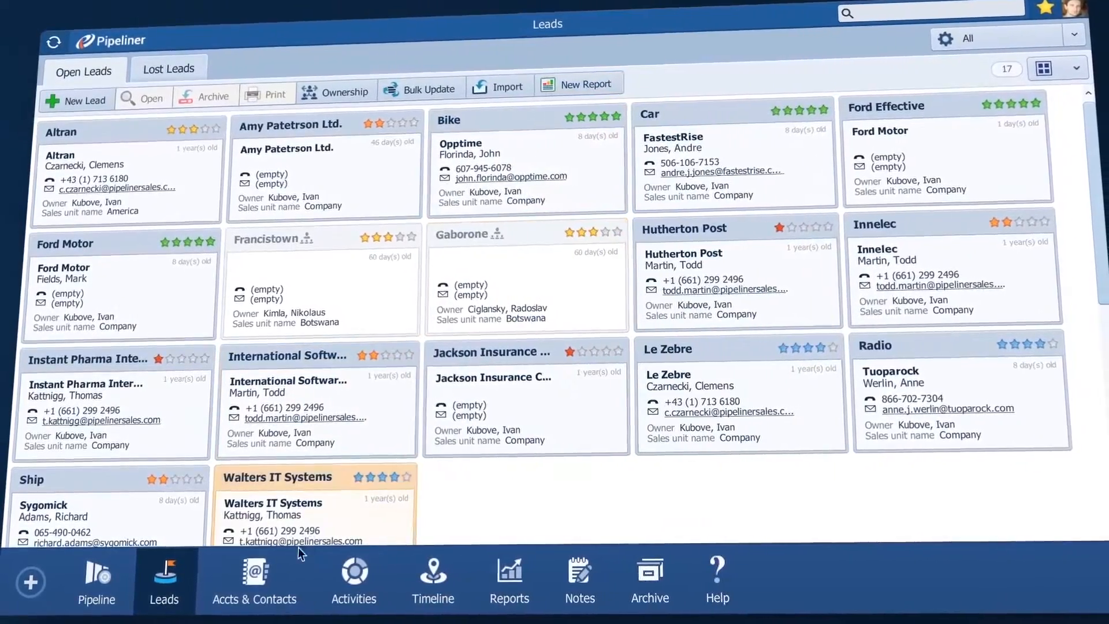
pyautogui.click(254, 580)
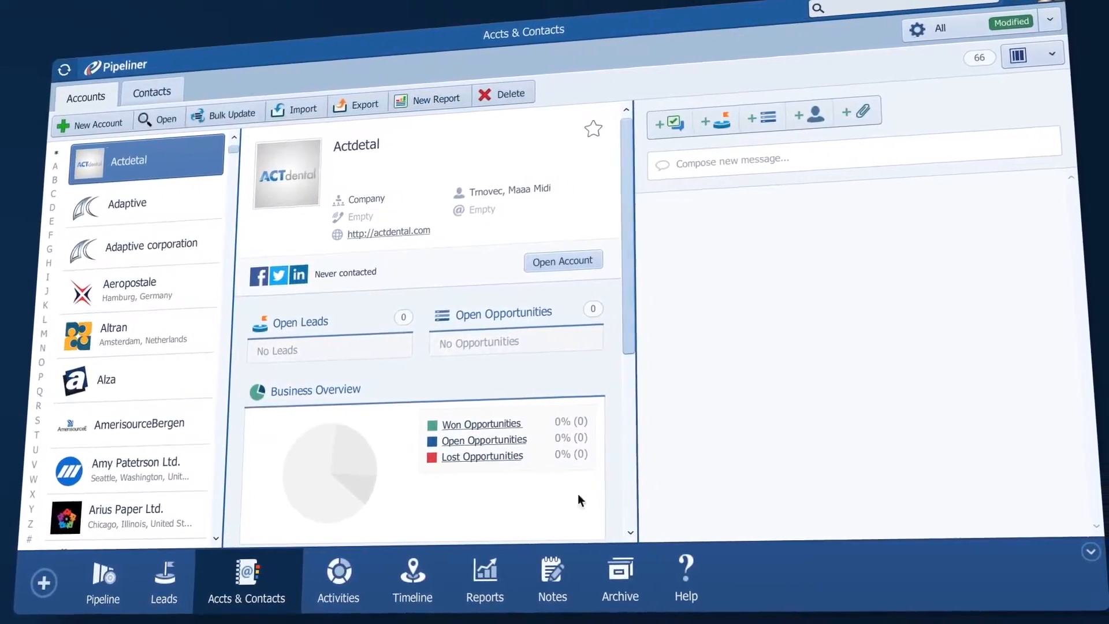
pyautogui.click(603, 576)
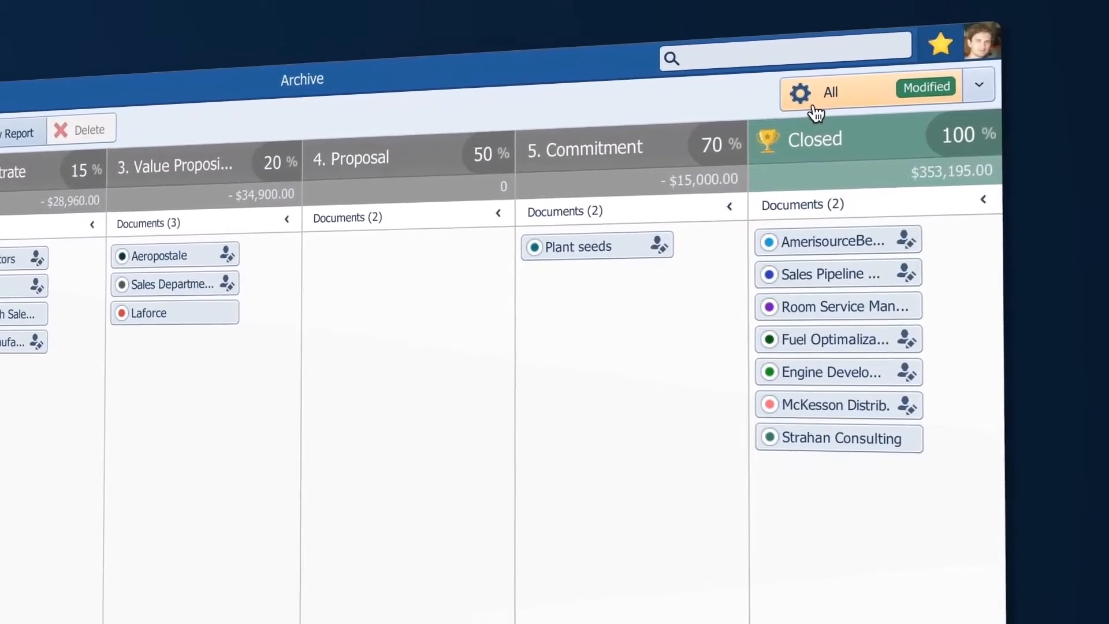
pyautogui.click(799, 93)
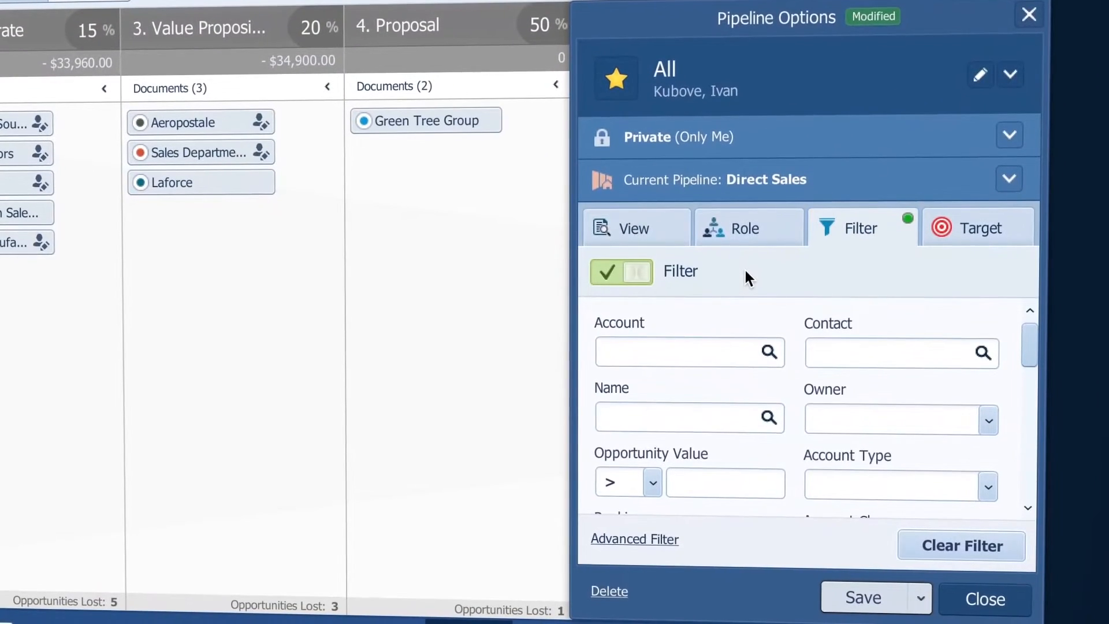
pyautogui.click(634, 227)
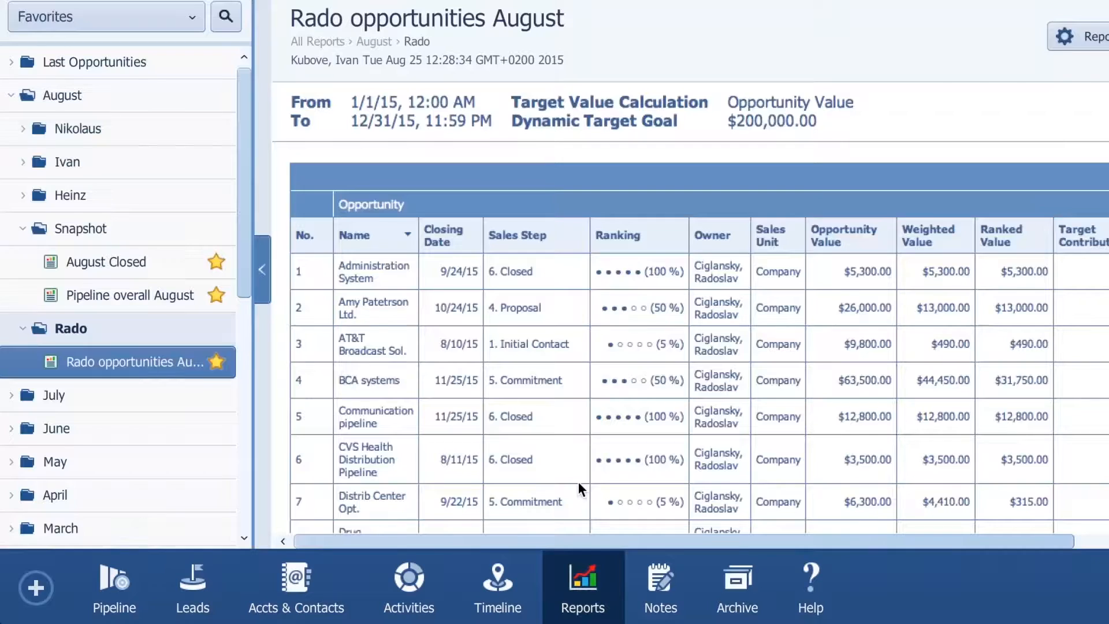
pyautogui.click(107, 262)
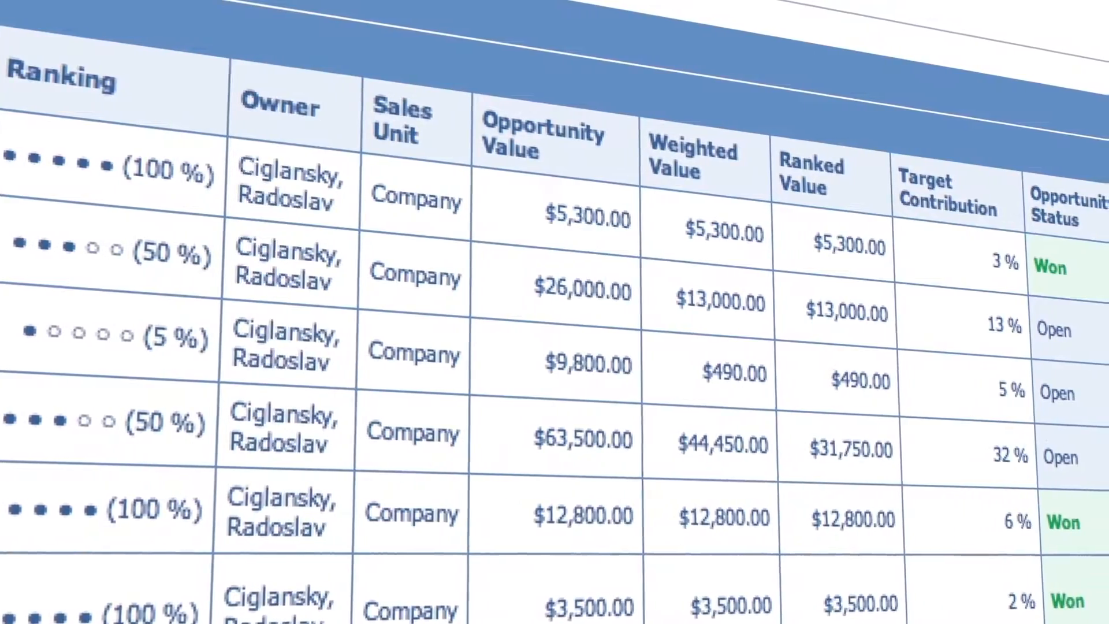
# Save the activities board as a report named 'Activities August'.
pyautogui.click(115, 357)
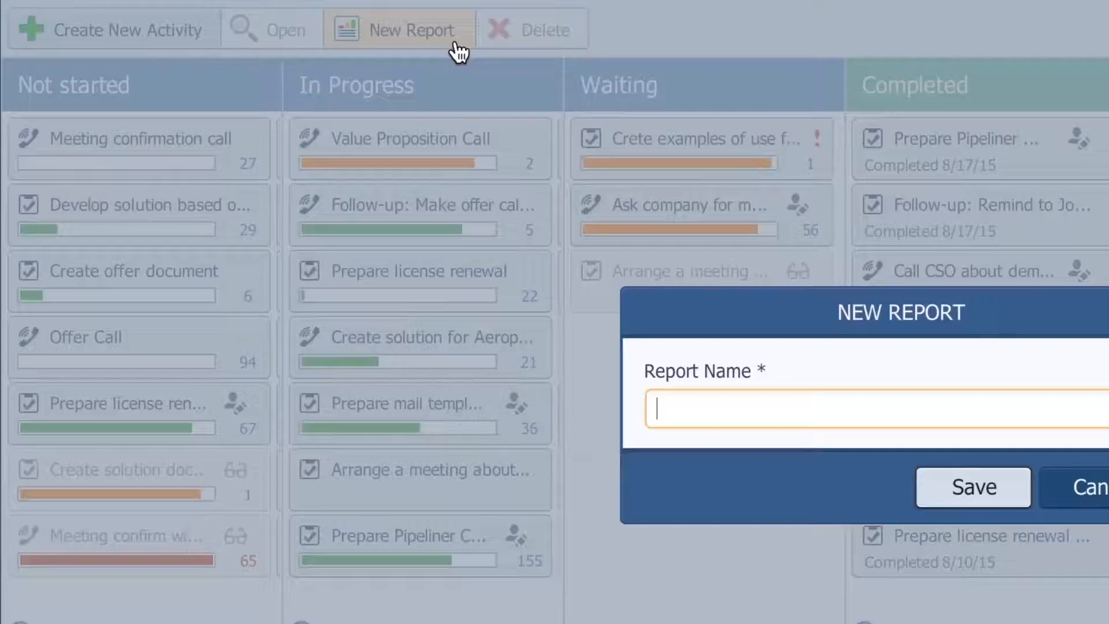
pyautogui.write('Activities August')
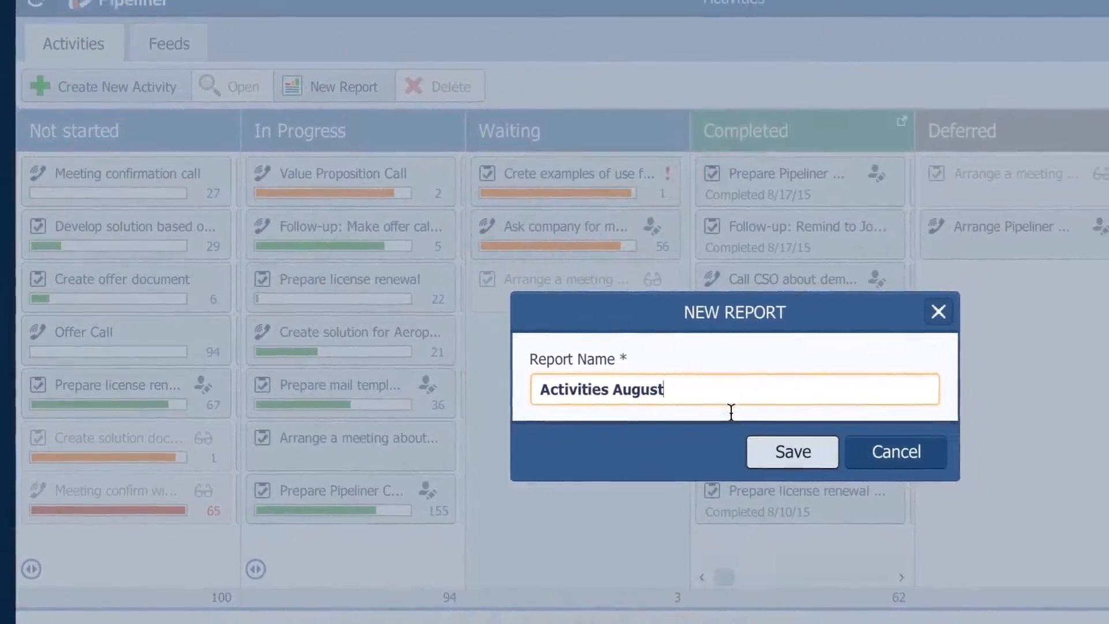
pyautogui.click(792, 452)
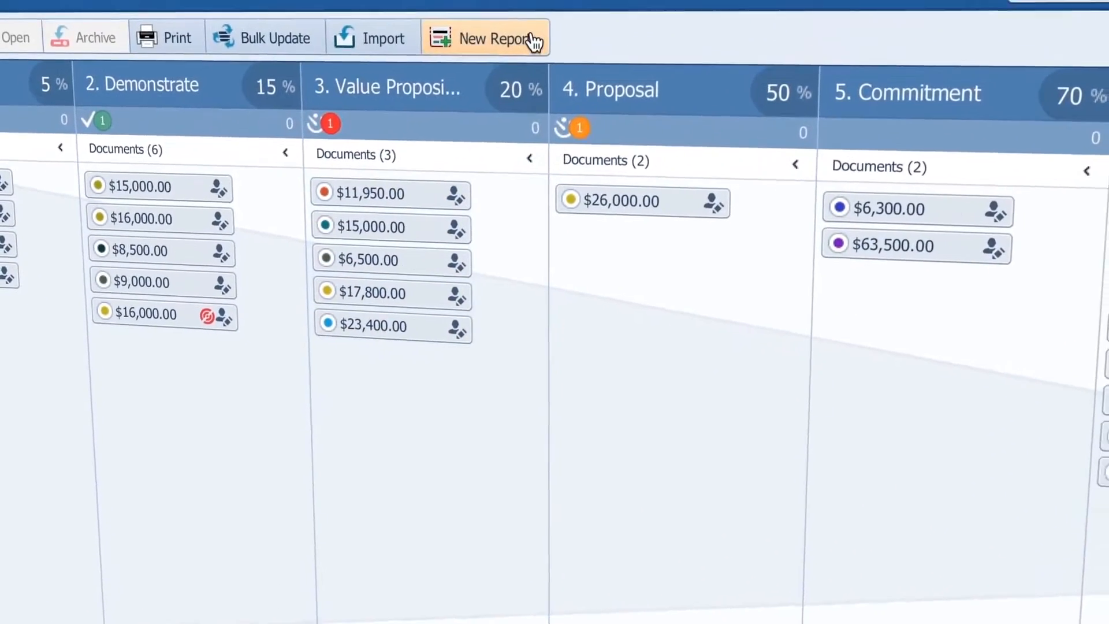
# Save the pipeline as a dashboard named 'Pipeline Dashboard' and start changing its first tile's chart.
pyautogui.click(496, 38)
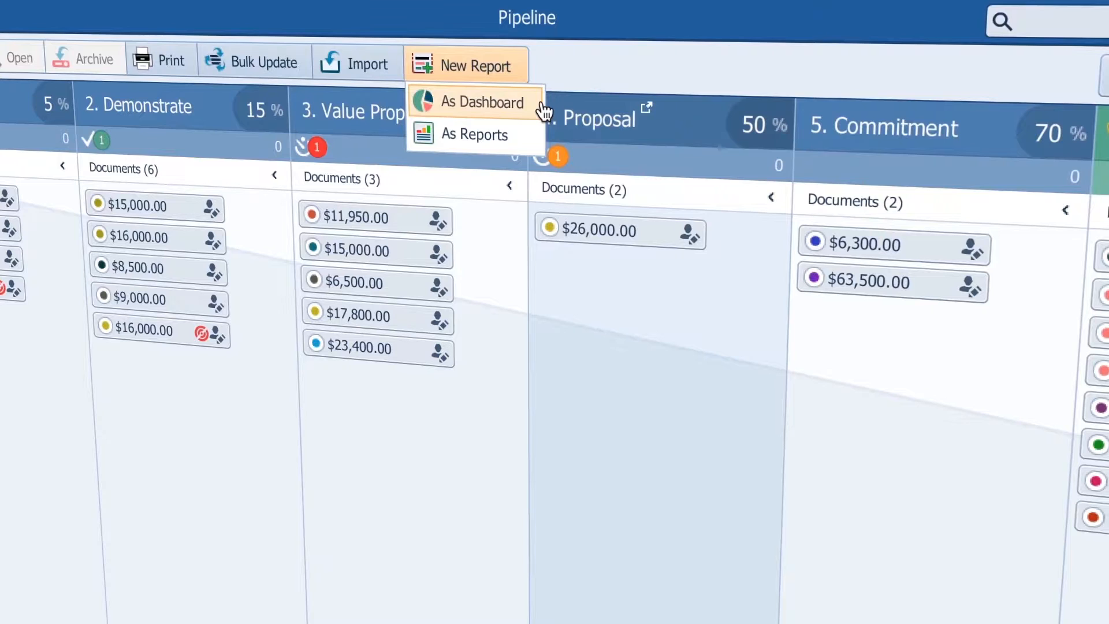
pyautogui.click(483, 102)
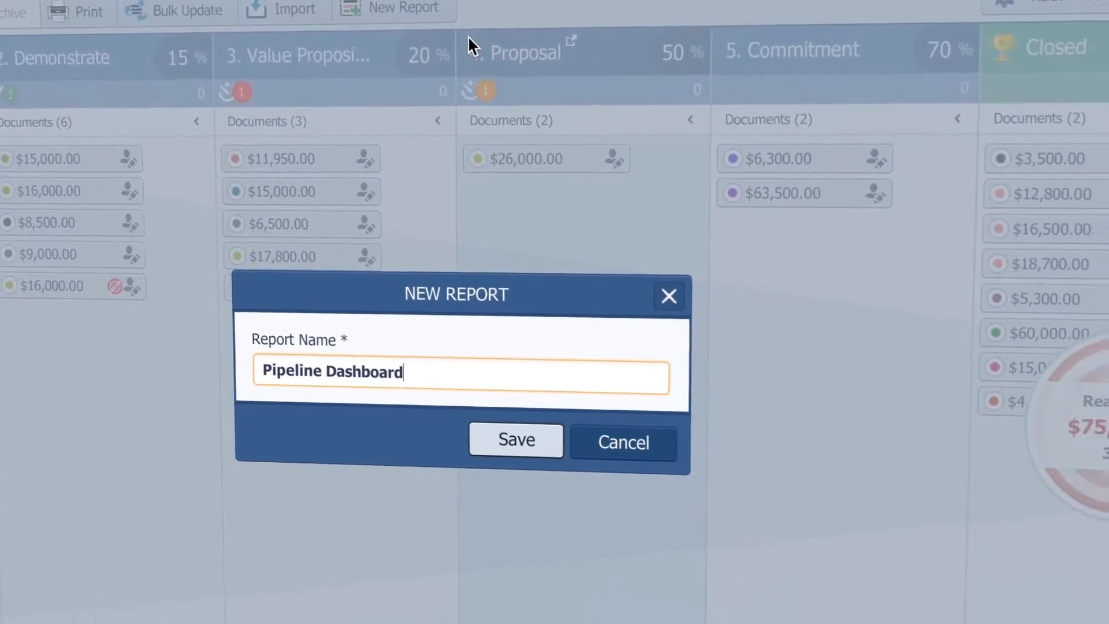
pyautogui.click(515, 440)
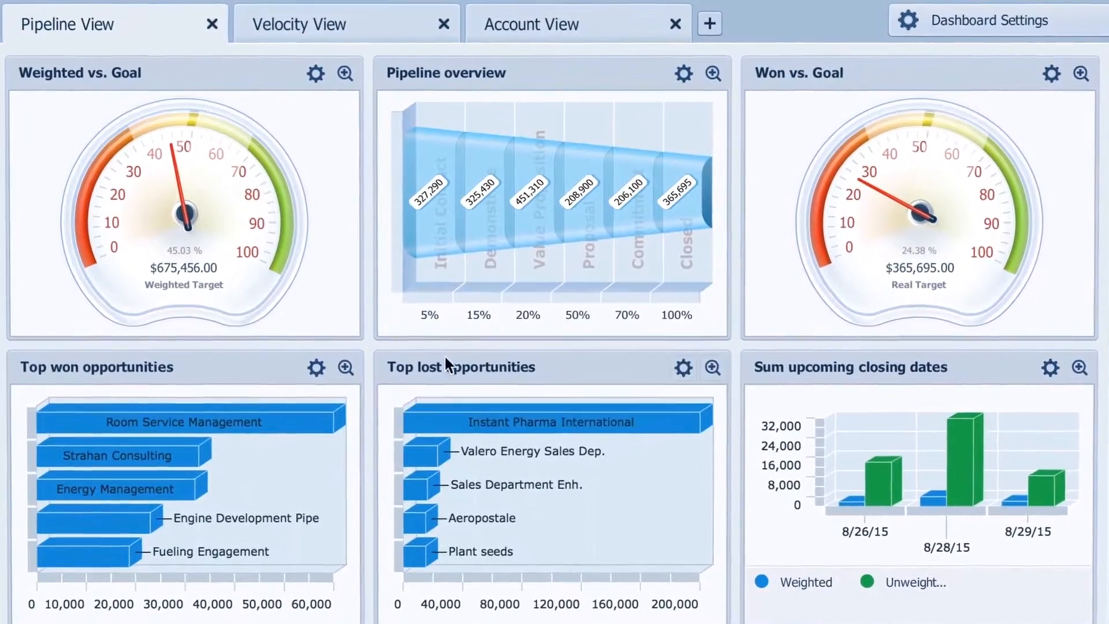
pyautogui.click(315, 74)
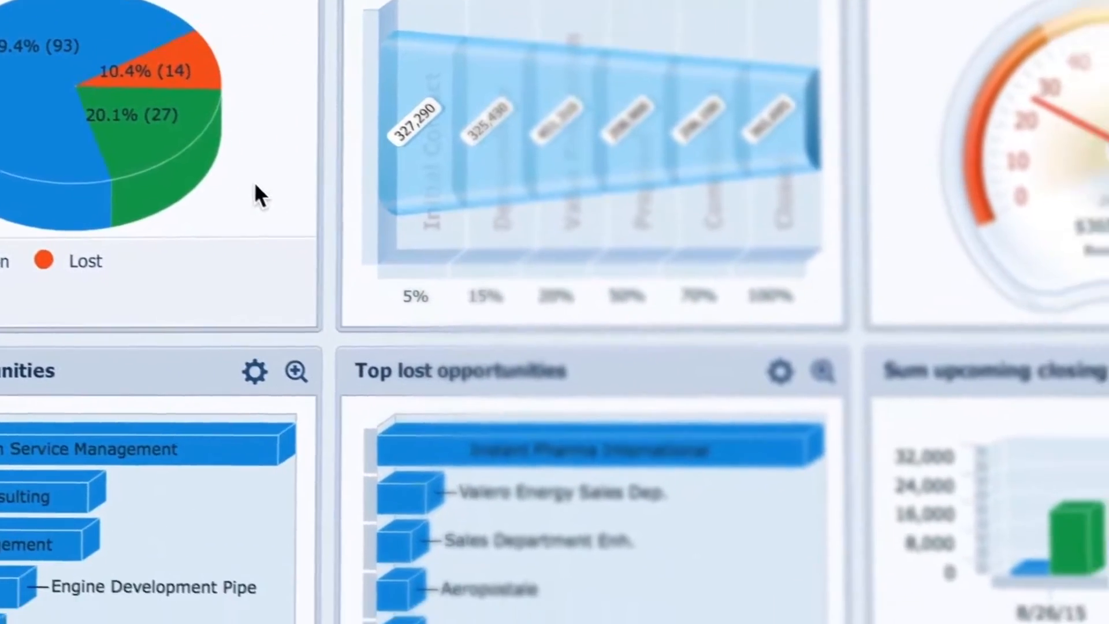
# Replace the Sum upcoming closing dates tile with Top accounts by won opportunities.
pyautogui.click(951, 146)
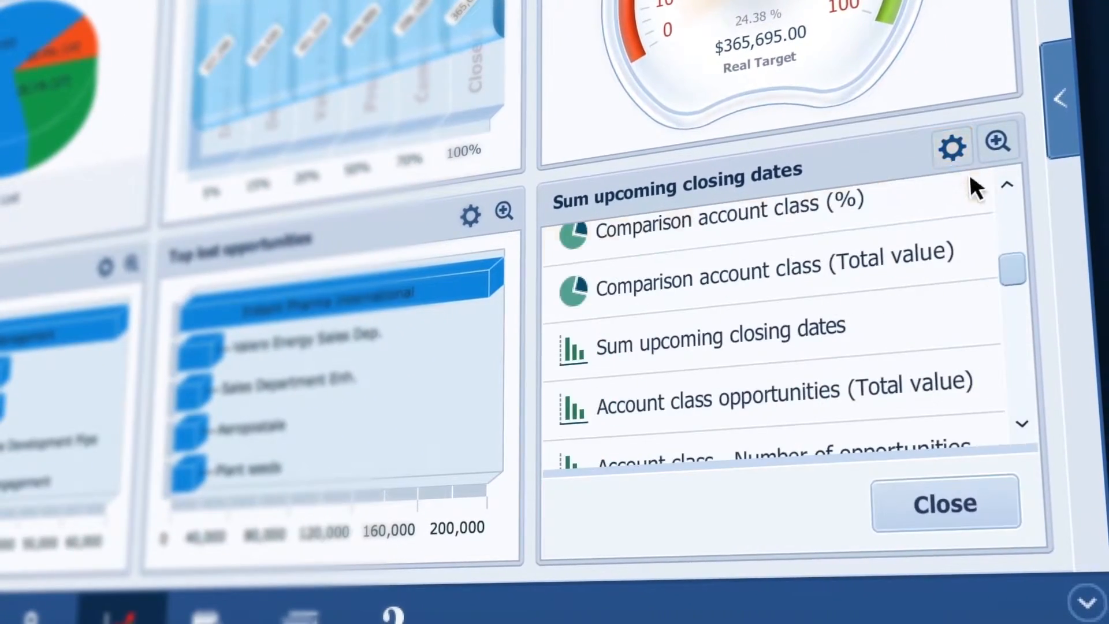
pyautogui.scroll(-3)
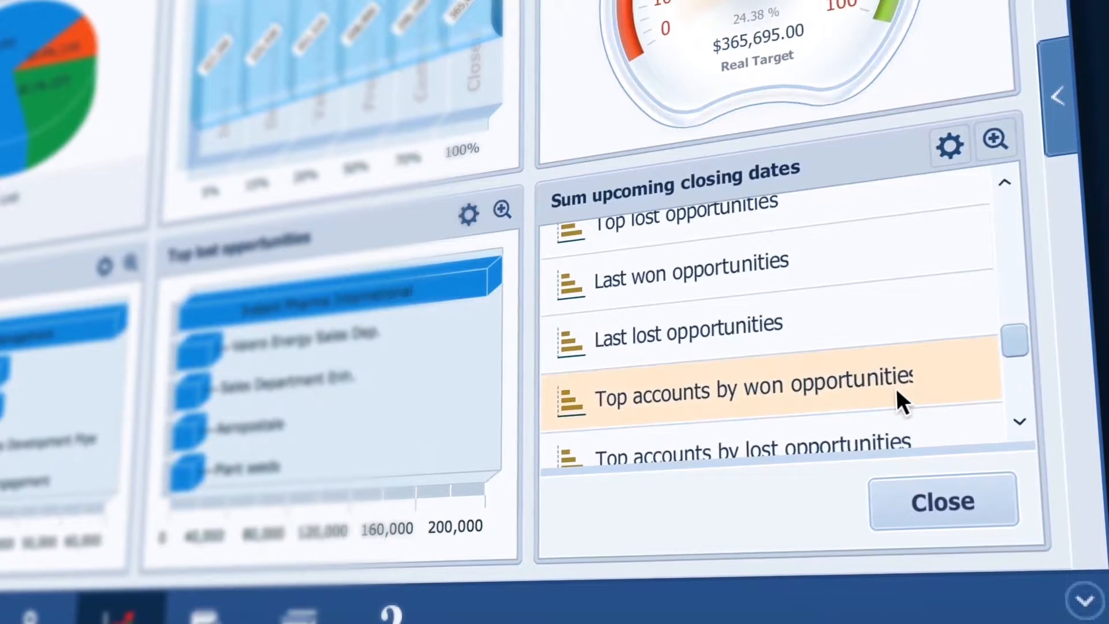
pyautogui.click(750, 392)
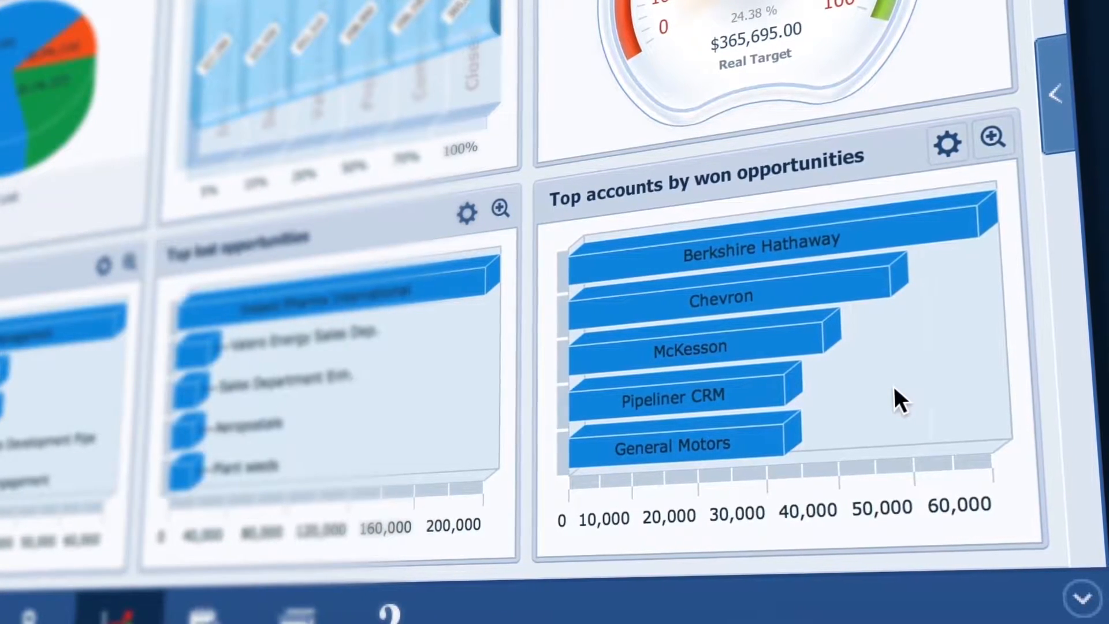
pyautogui.moveTo(933, 234)
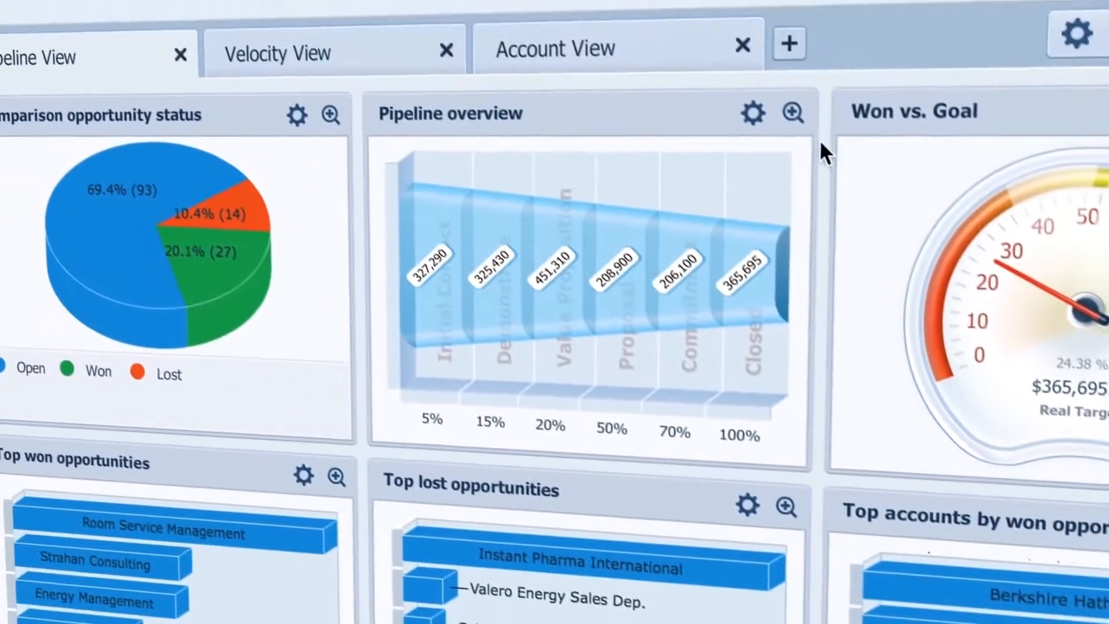
# Add a blank dashboard with a lost-opportunities chart and Top accounts by lost opportunities in its first two tiles.
pyautogui.click(787, 44)
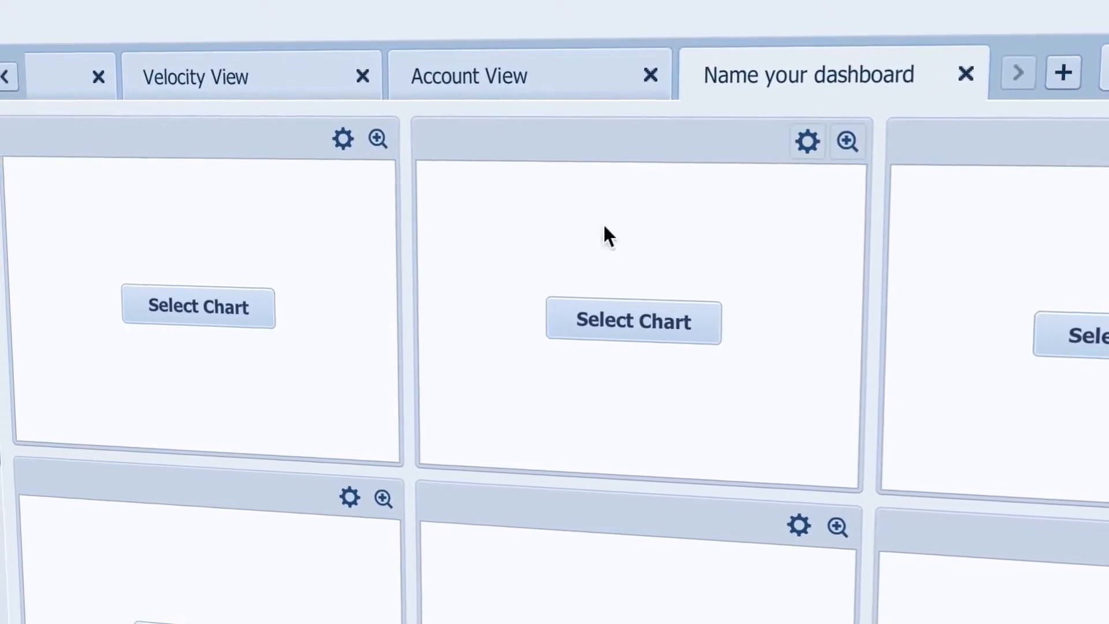
pyautogui.click(198, 306)
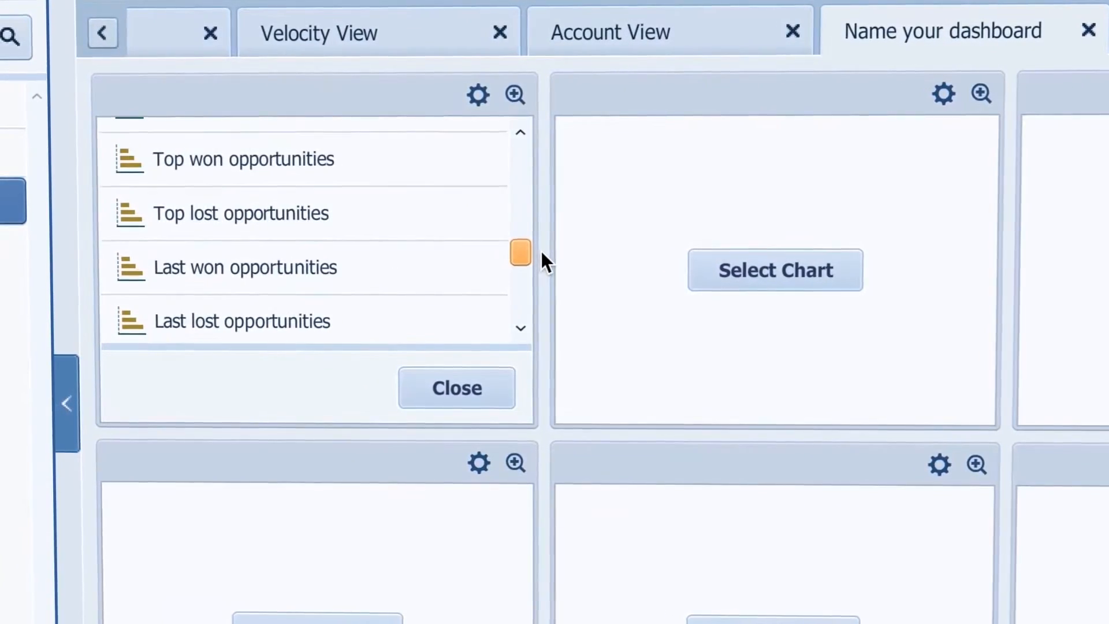
pyautogui.click(242, 319)
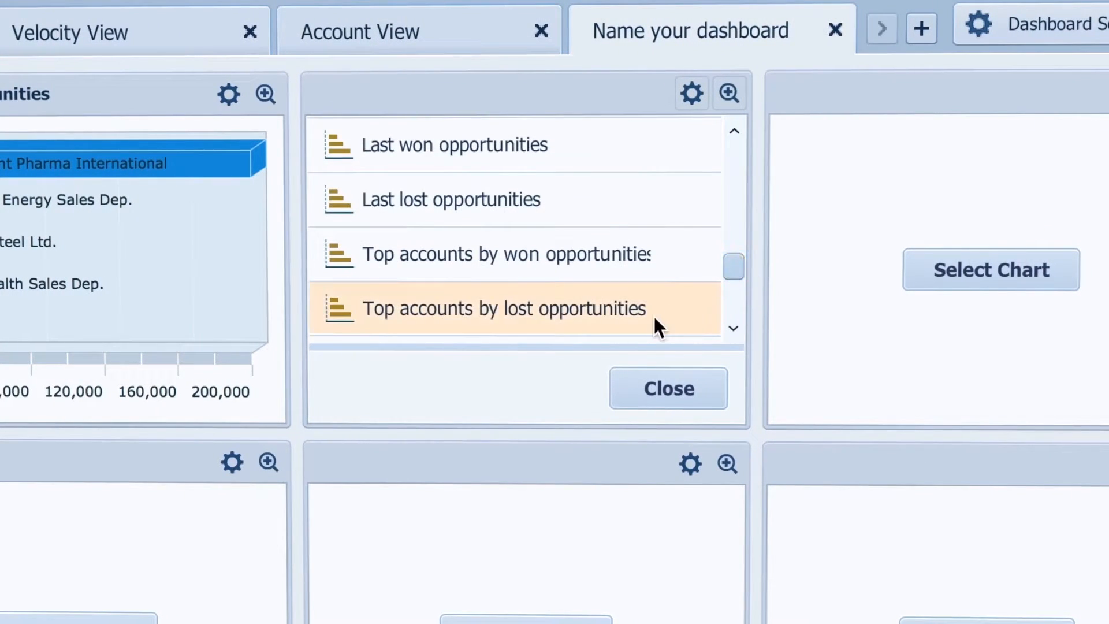
pyautogui.click(396, 566)
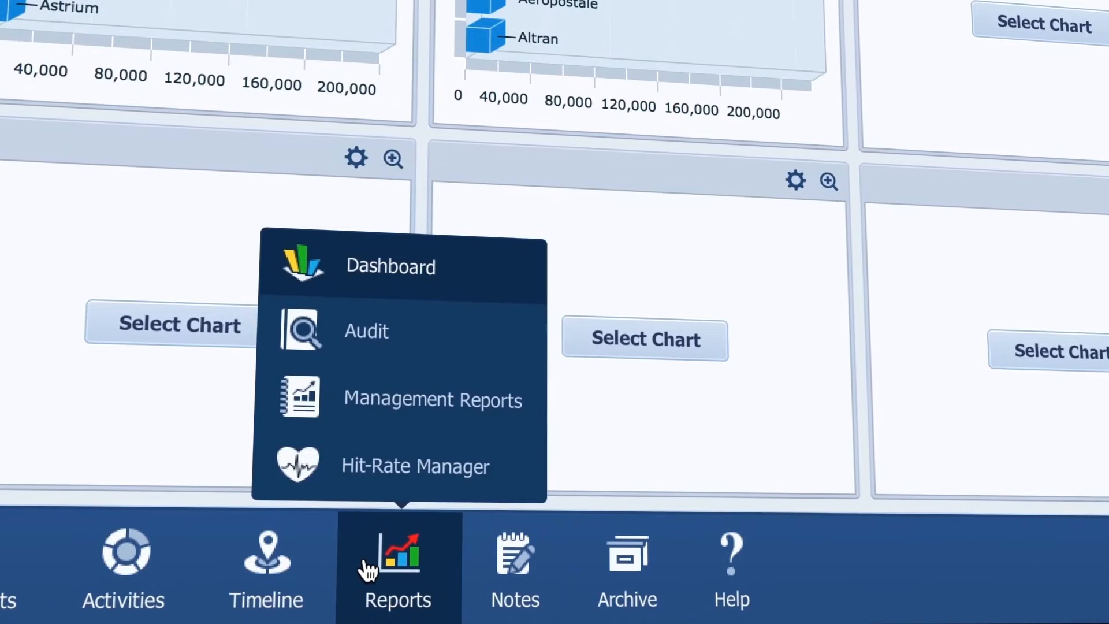
# View the audit log of last quarter's opportunity changes, then start a new sticky note.
pyautogui.click(367, 330)
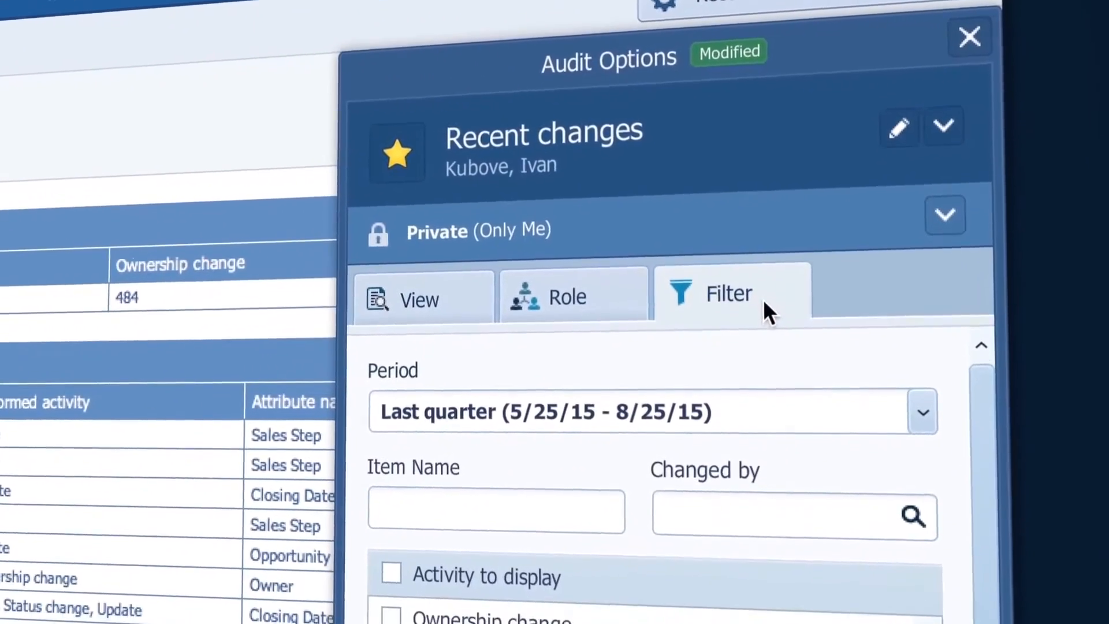
pyautogui.click(778, 516)
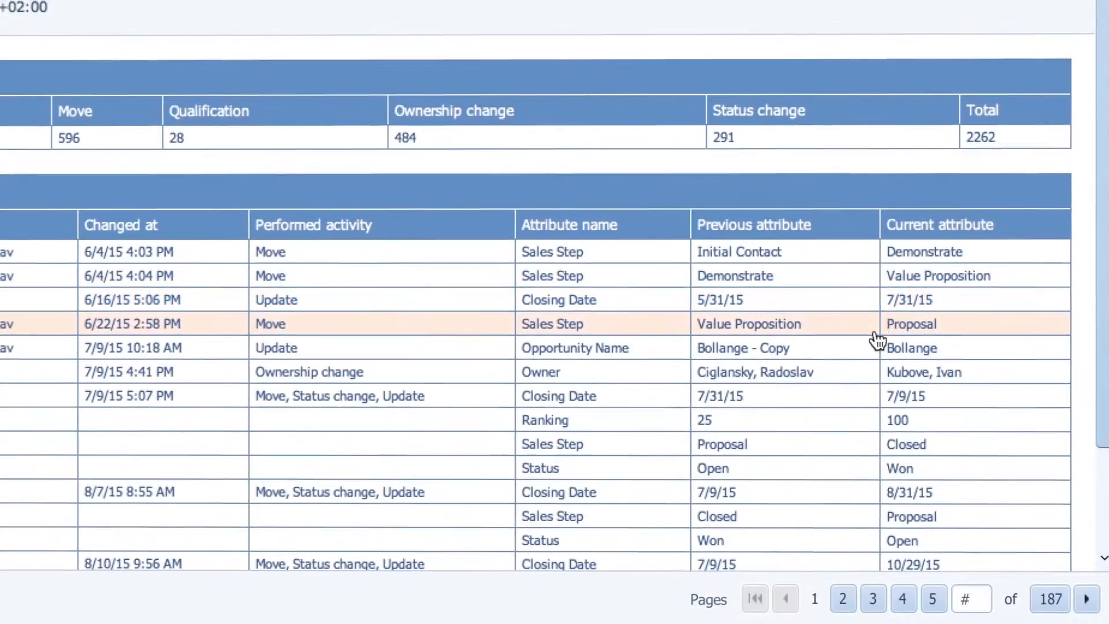
pyautogui.click(654, 589)
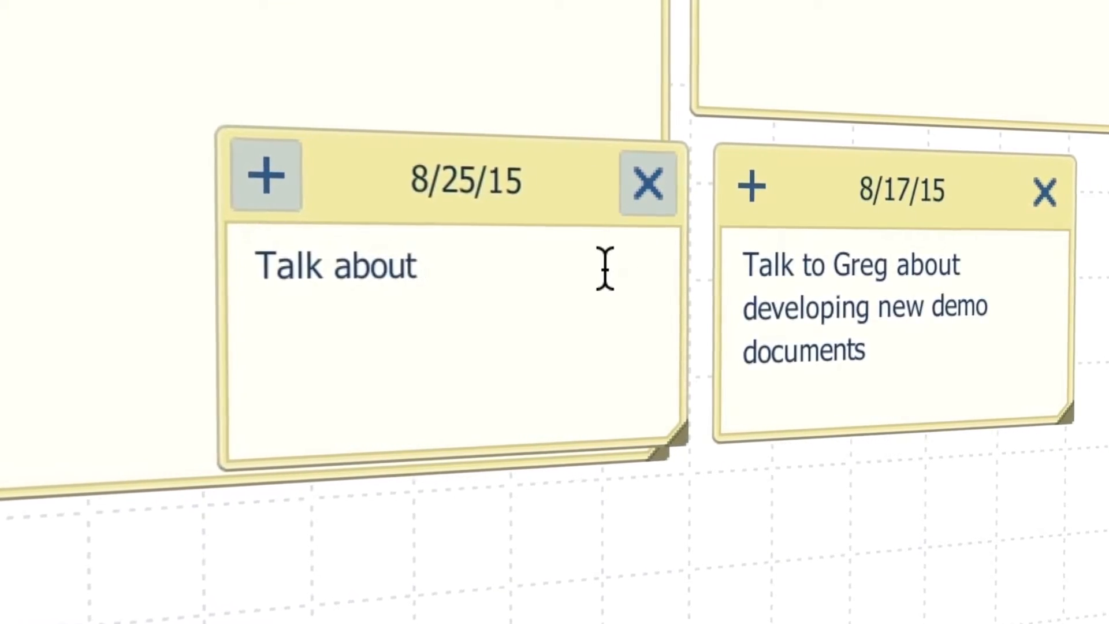
pyautogui.write('change with Nikolaus- Bollan')
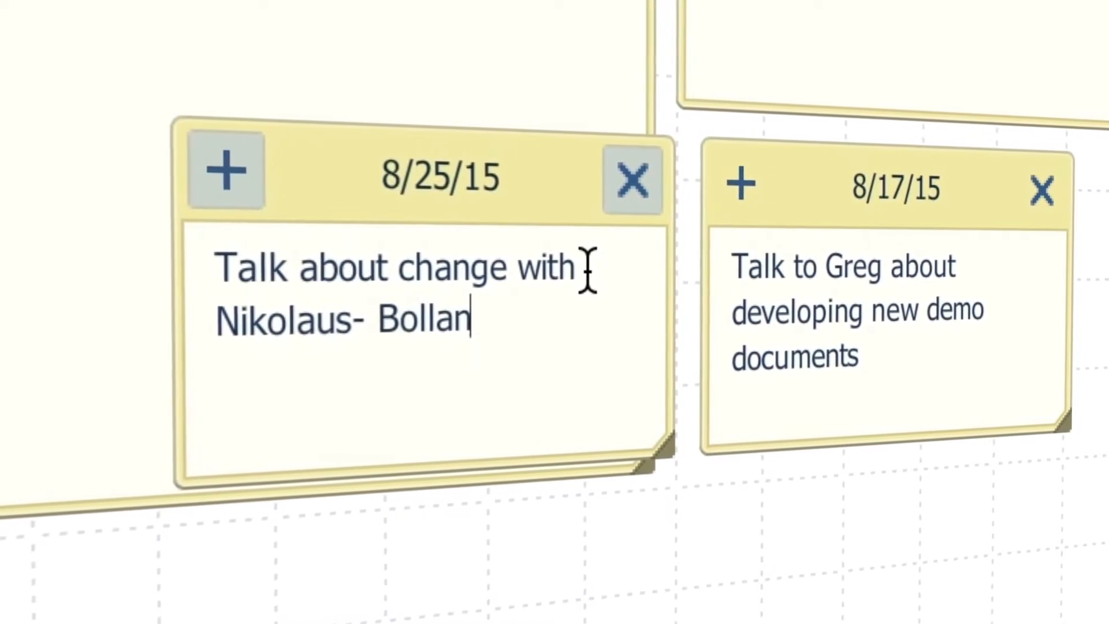